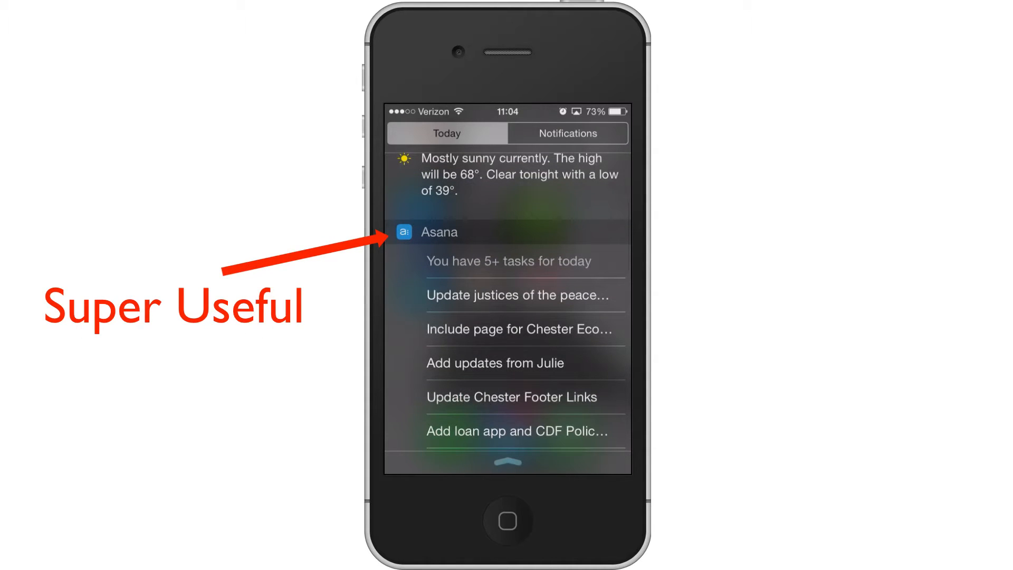
Reach the bottom of the Today view and enter the widget edit list with Stocks available to add.
scroll(down, 3)
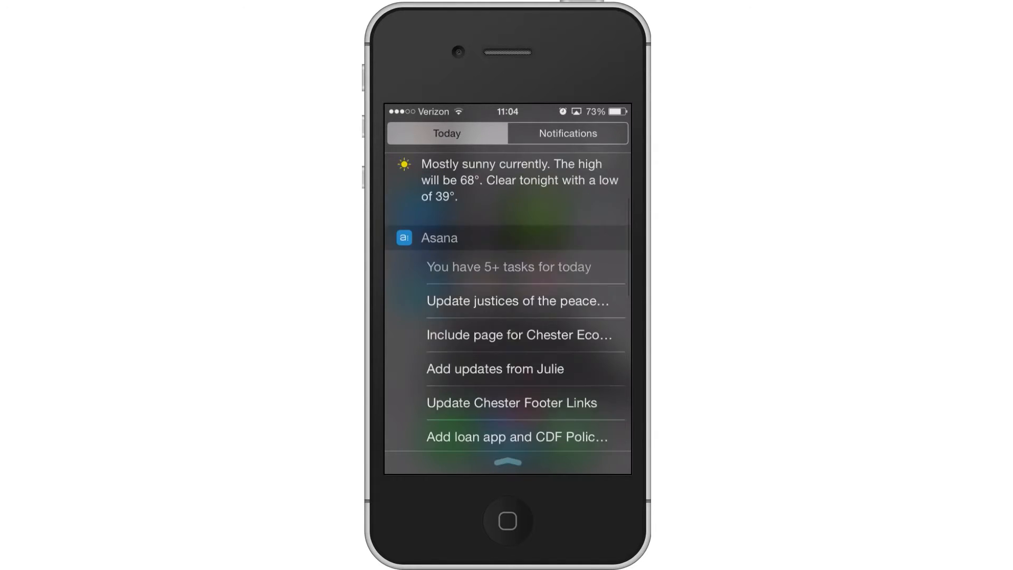
scroll(down, 3)
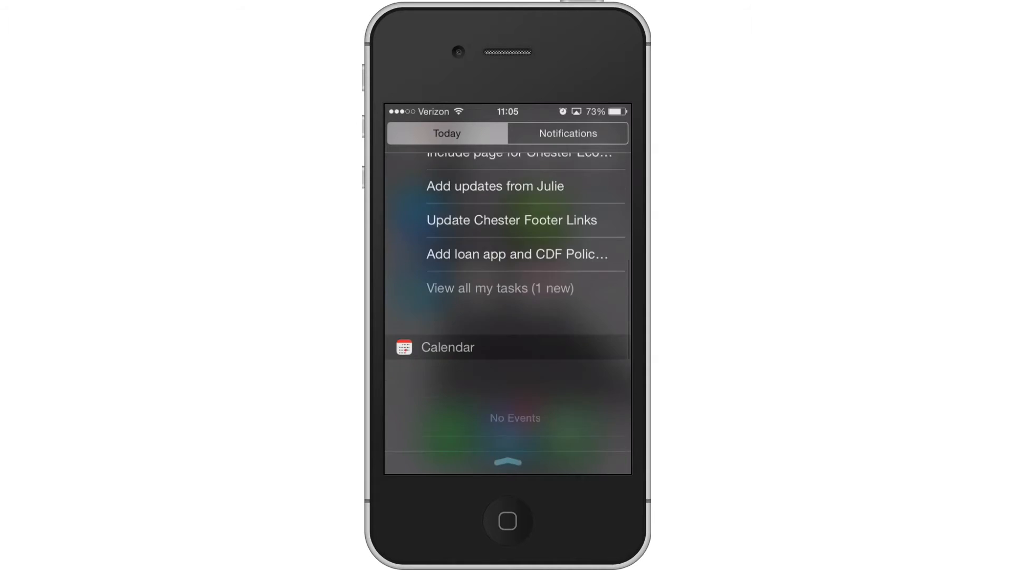
scroll(down, 3)
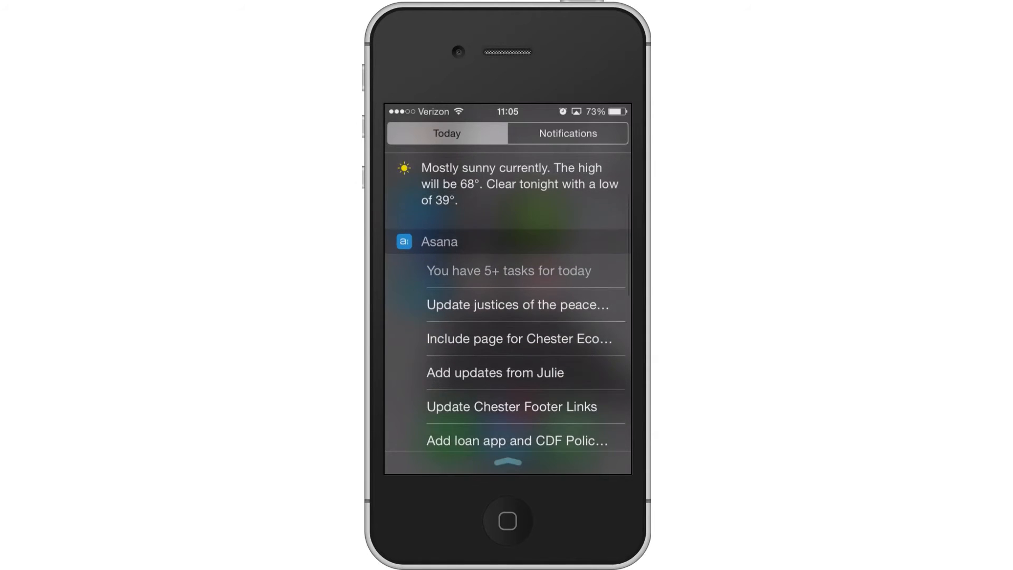
scroll(down, 3)
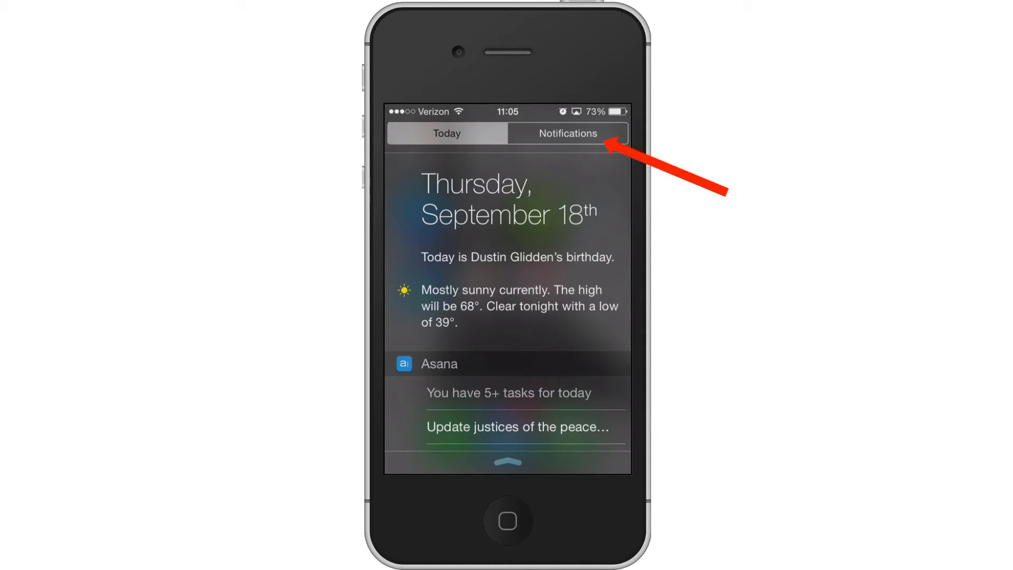
scroll(down, 3)
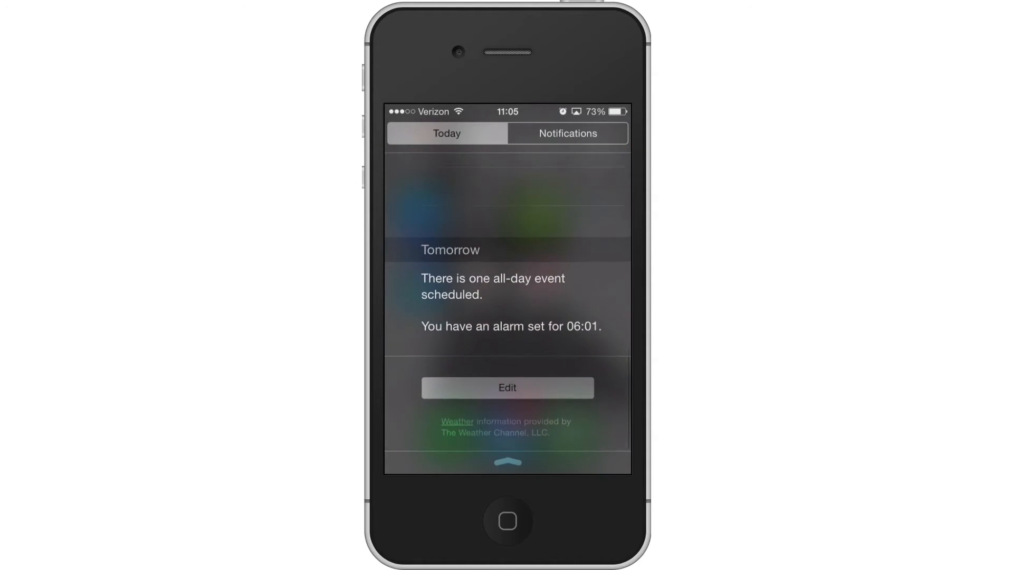
click(507, 387)
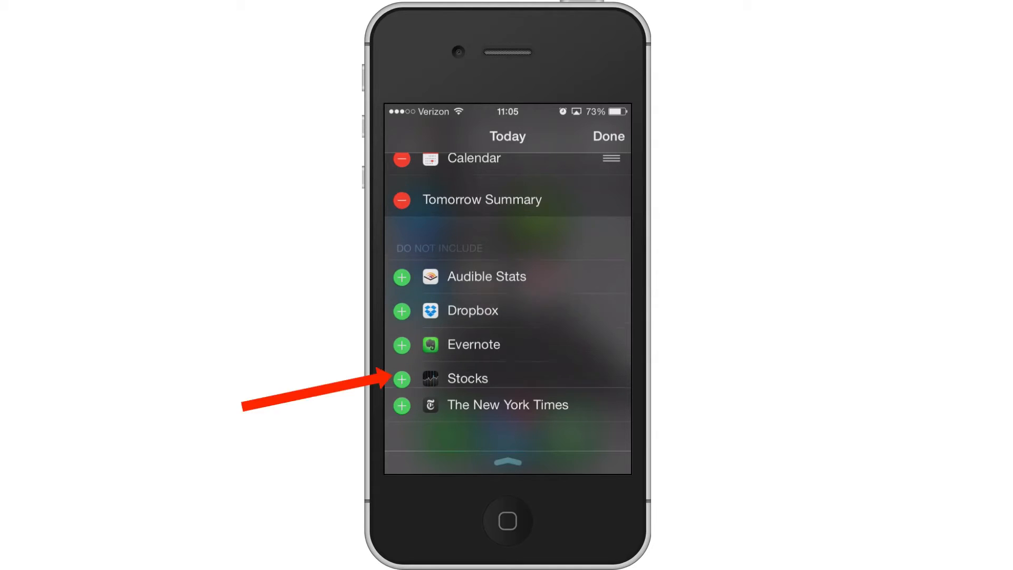
Add the Stocks widget and reorder it to sit right after Today Summary, above Asana.
click(400, 379)
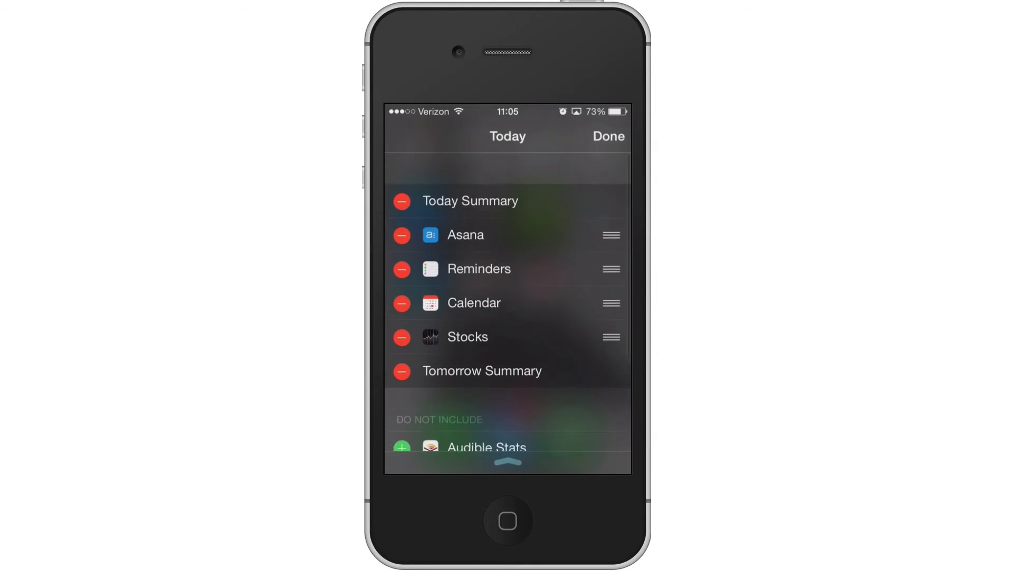
scroll(up, 3)
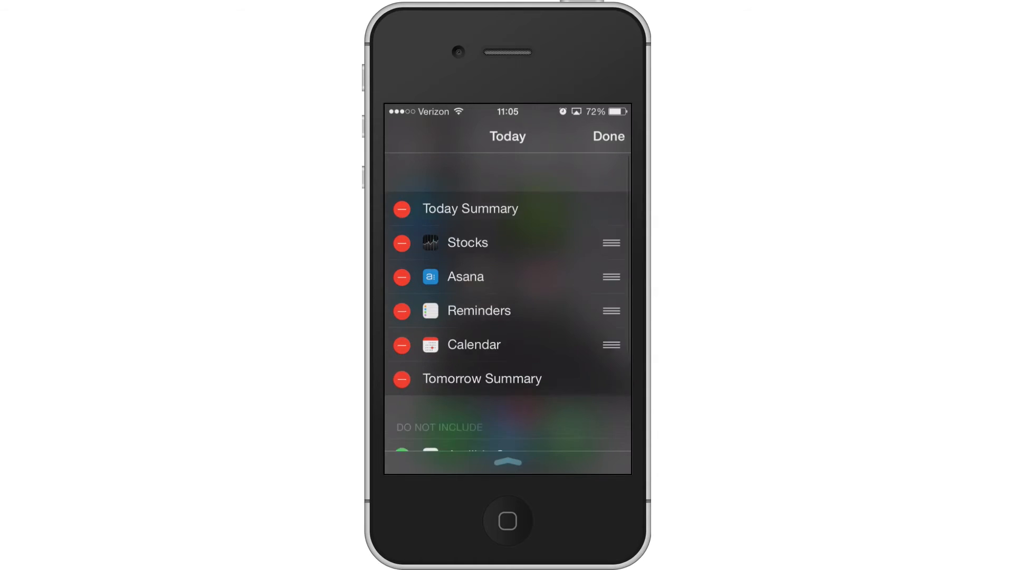
Leave edit mode and view the Stocks widget showing NASDAQ, S&P 500, AAPL and GOOG below the weather summary.
click(606, 136)
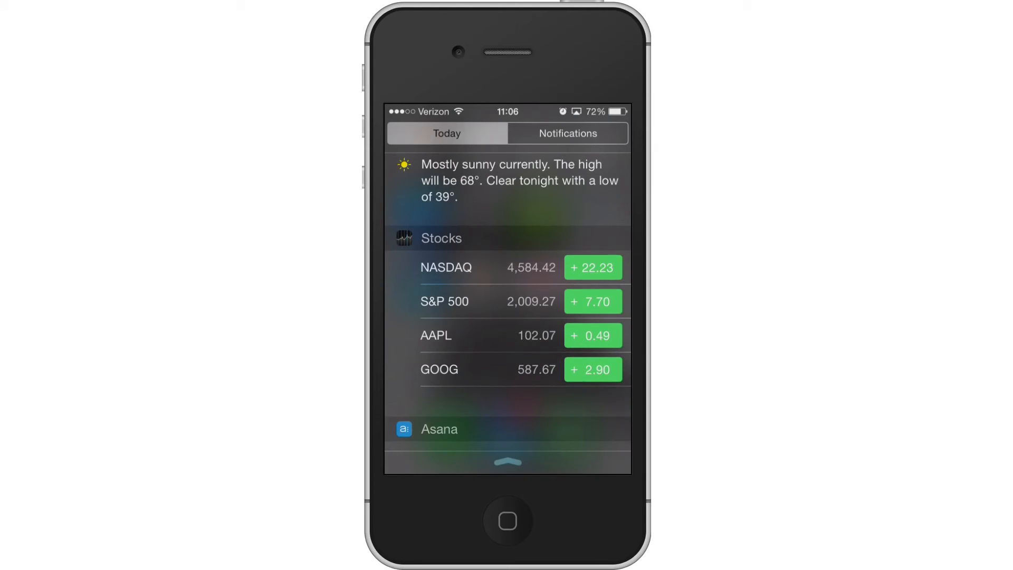
scroll(up, 3)
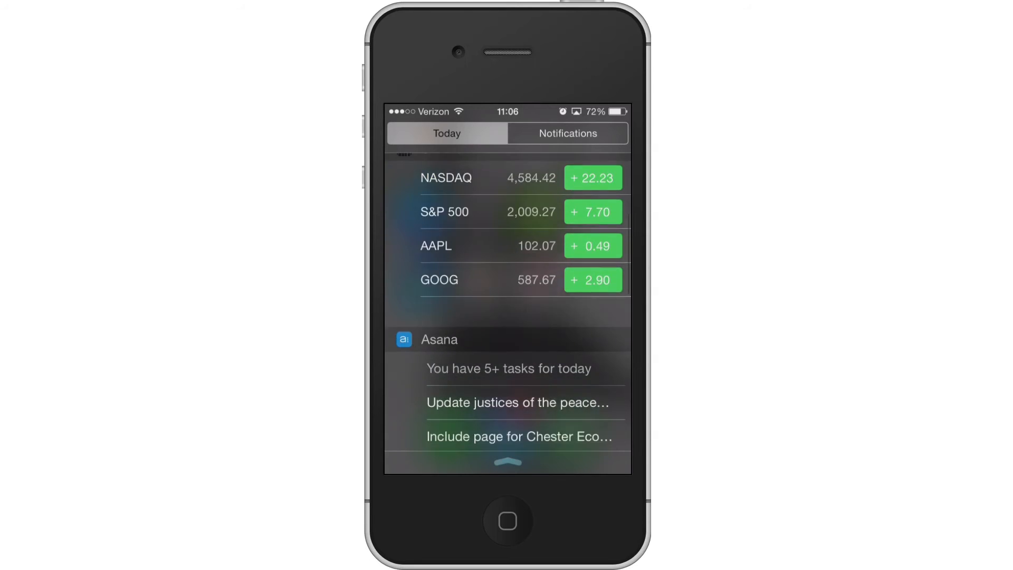
scroll(up, 3)
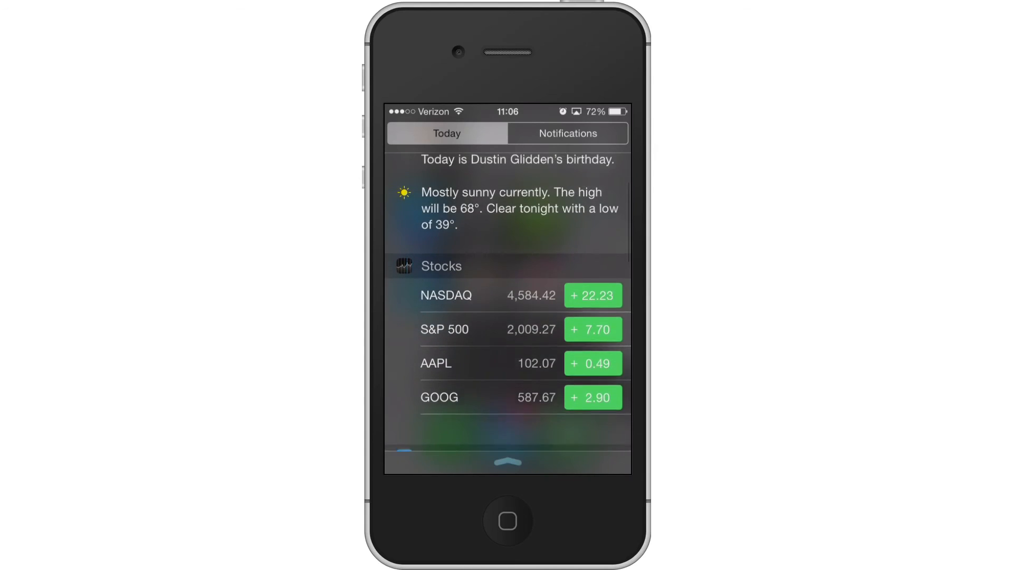
Remove the Stocks widget from Today so Asana follows the weather summary again.
scroll(down, 3)
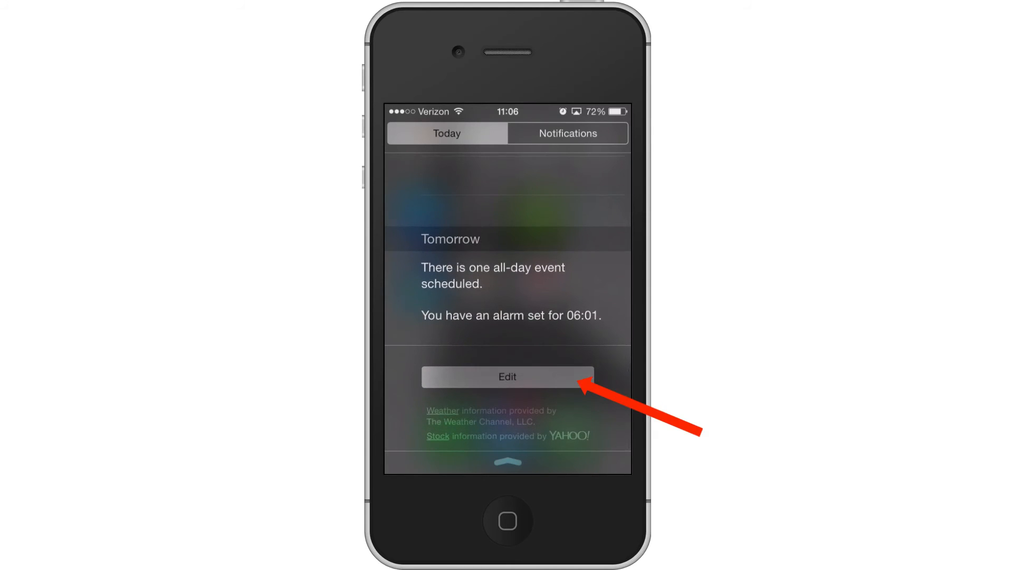
click(506, 377)
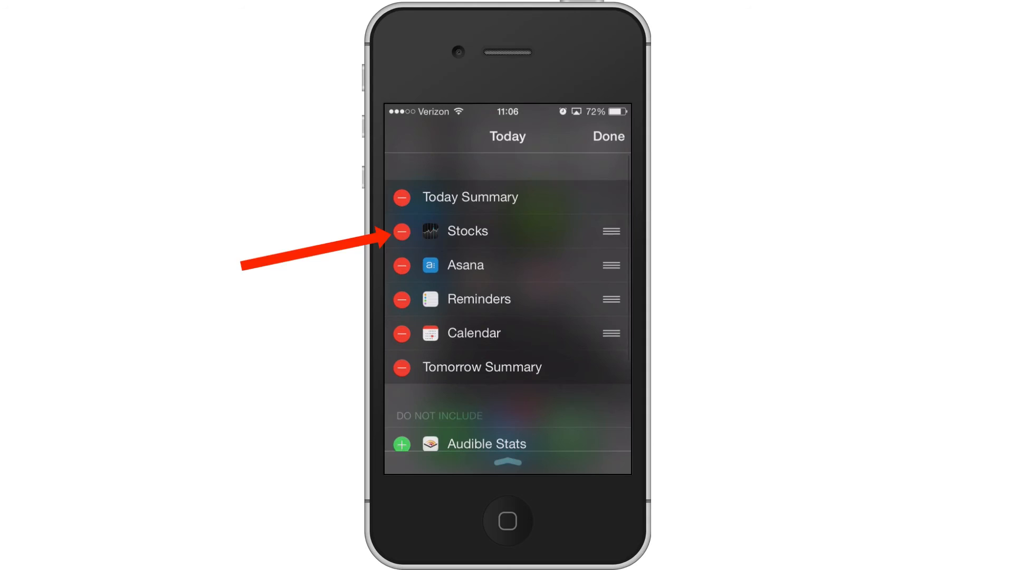
click(401, 230)
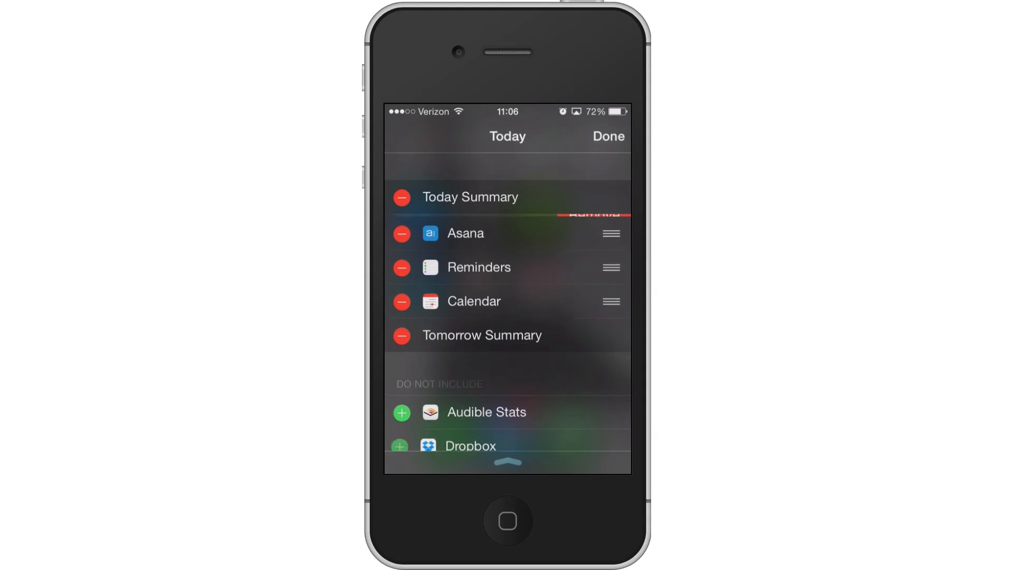
click(607, 136)
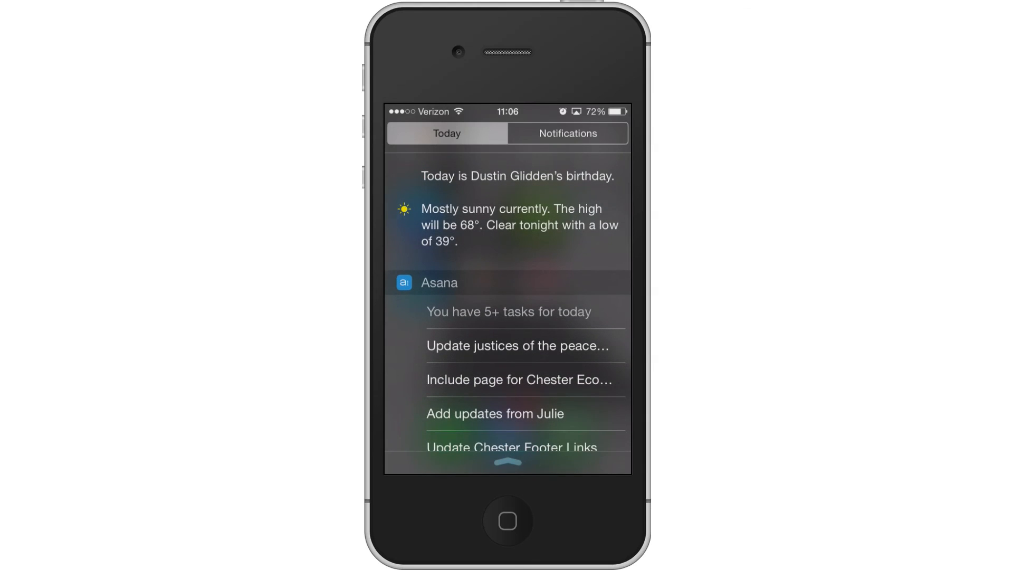
scroll(up, 3)
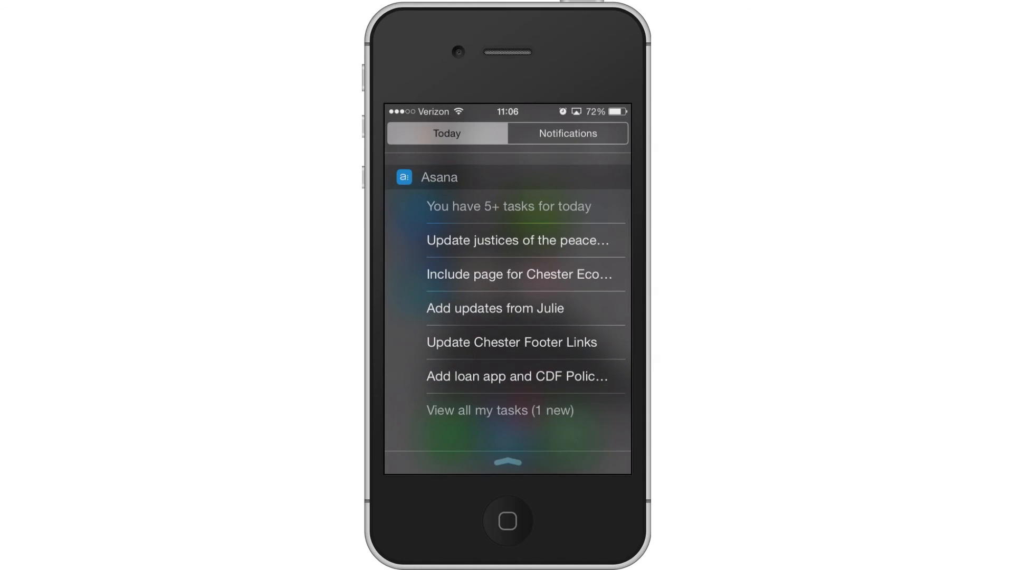